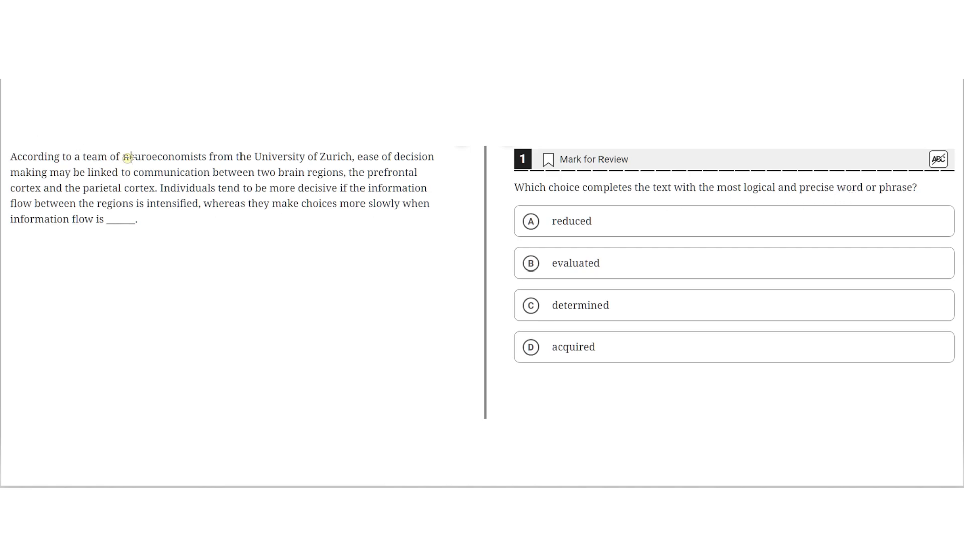
Highlight 'Zurich neuroeconomists', 'more decisive if', 'regions is intensified' and 'information flow' in yellow.
drag(123, 156, 331, 156)
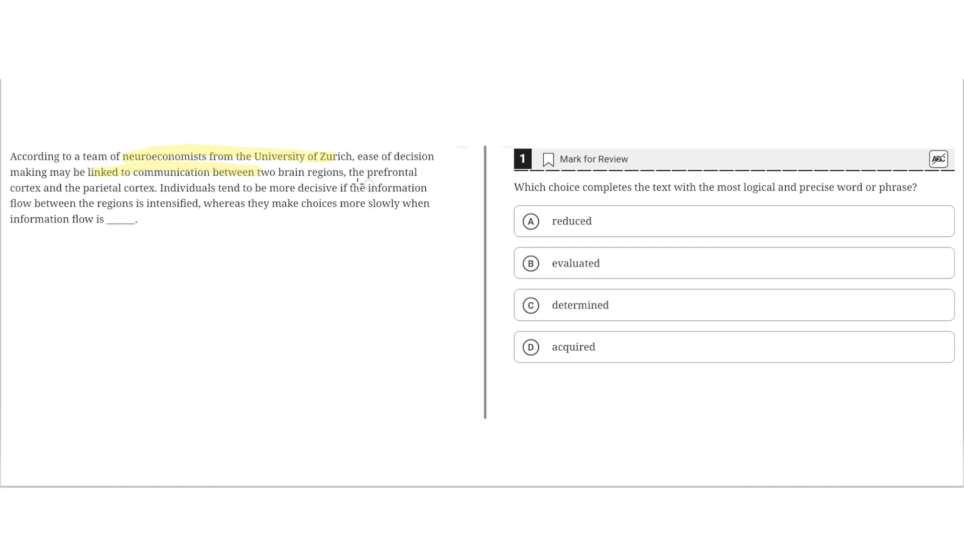
mouse_move(175, 201)
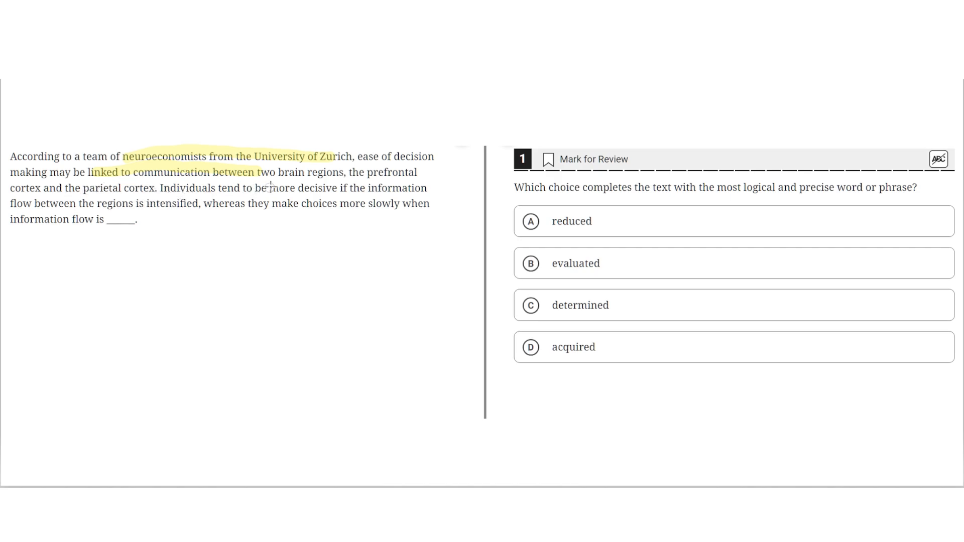
drag(269, 187, 347, 187)
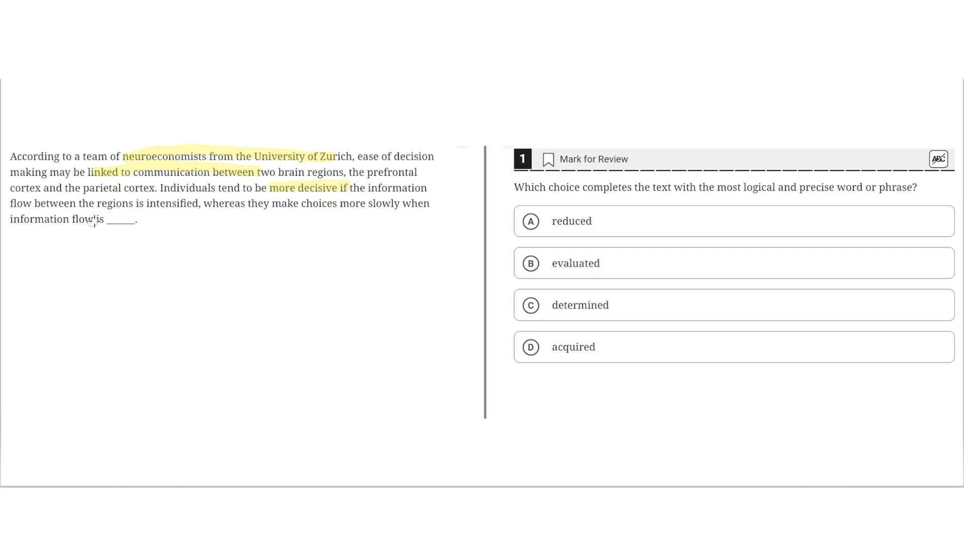
drag(95, 203, 184, 204)
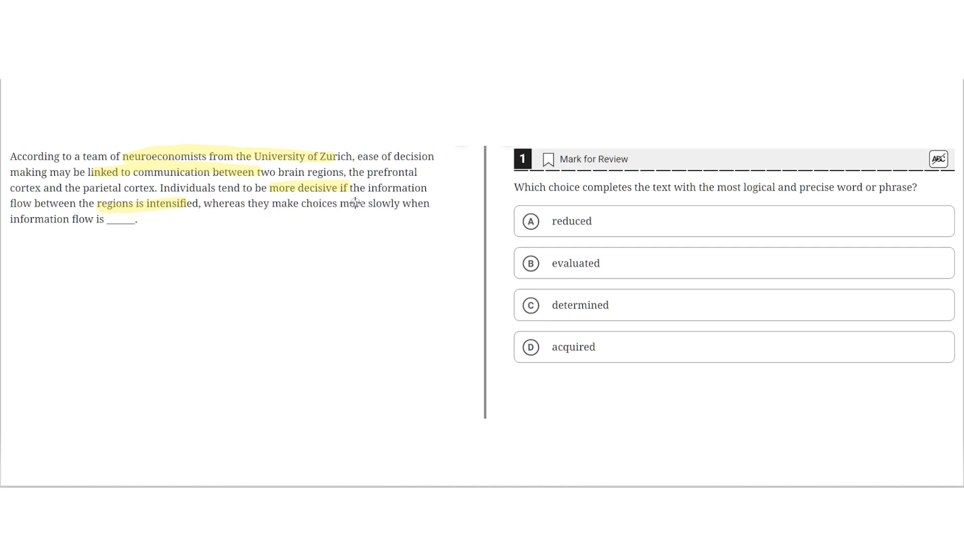
drag(354, 203, 418, 202)
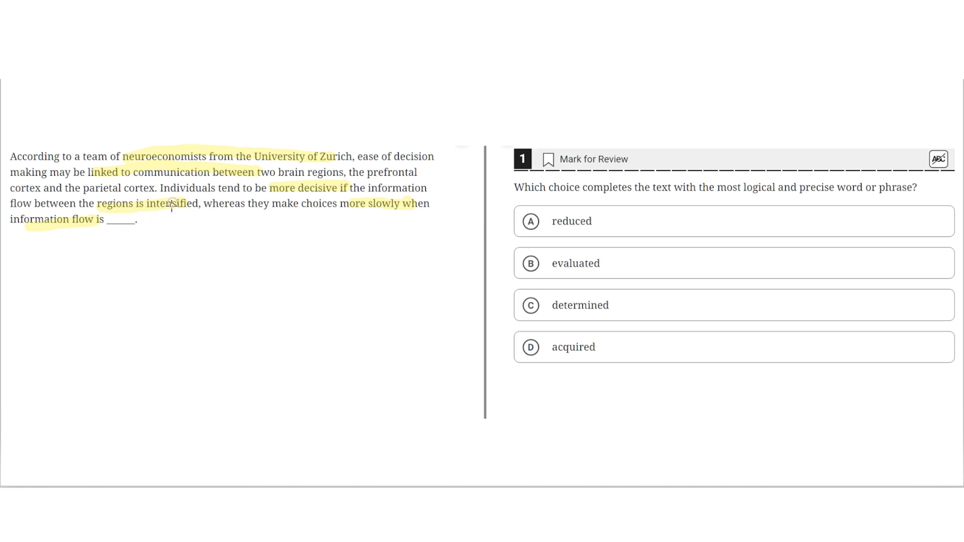
mouse_move(188, 200)
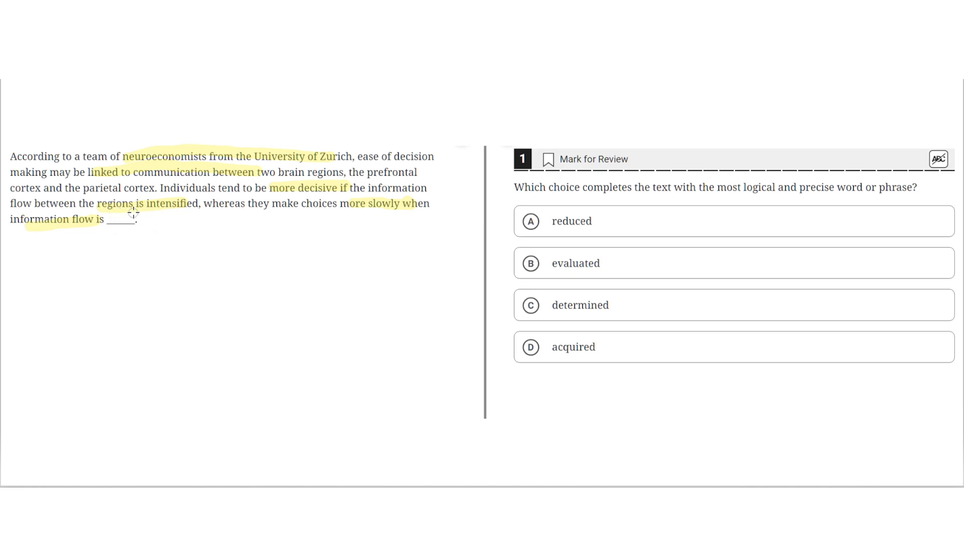
mouse_move(215, 211)
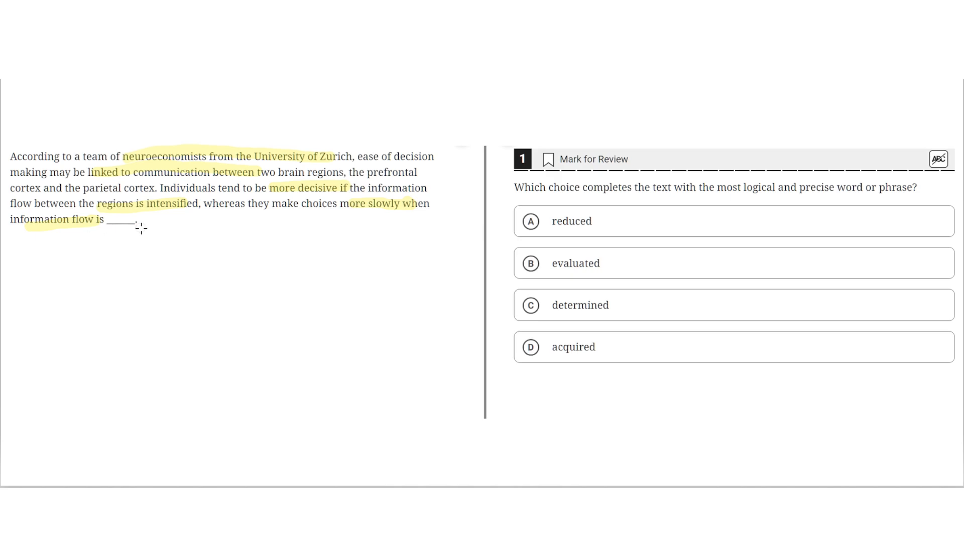
mouse_move(478, 197)
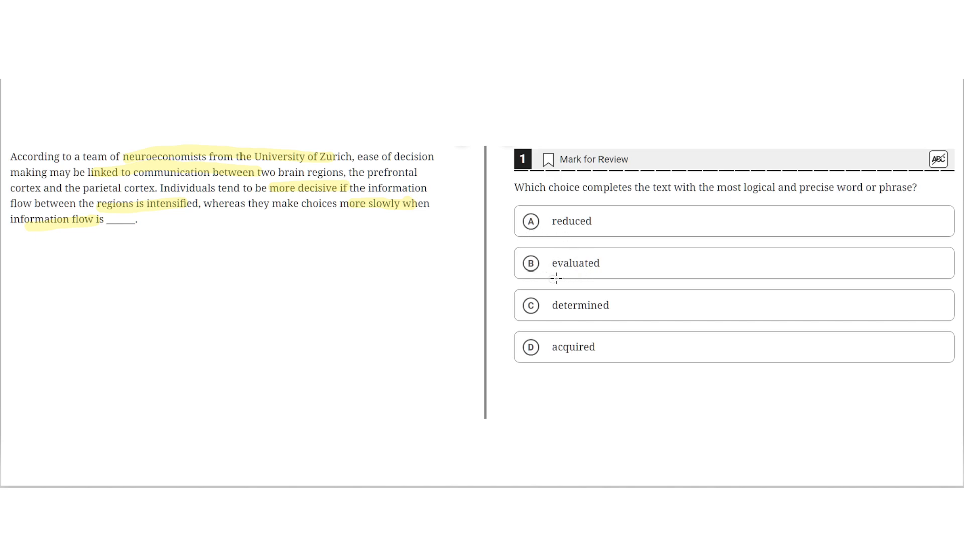
mouse_move(513, 275)
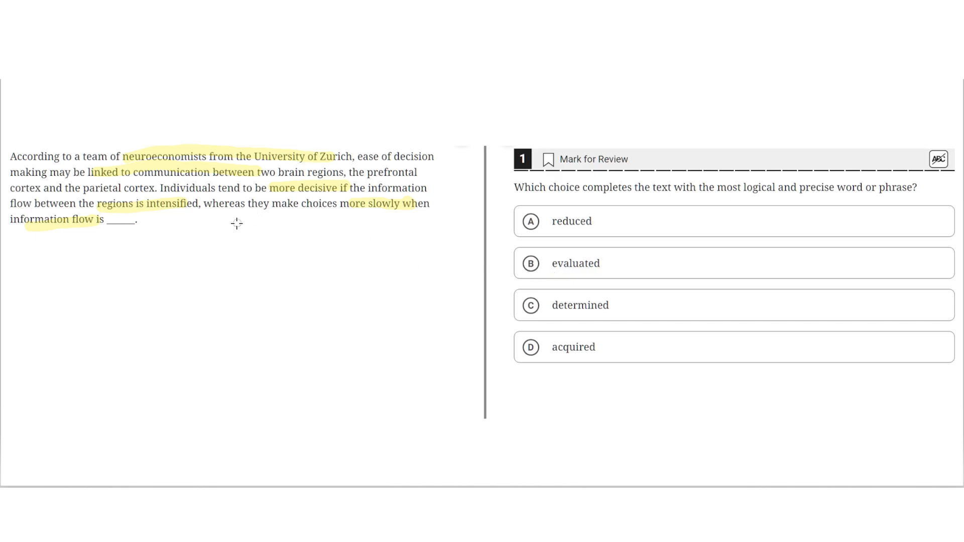
mouse_move(235, 211)
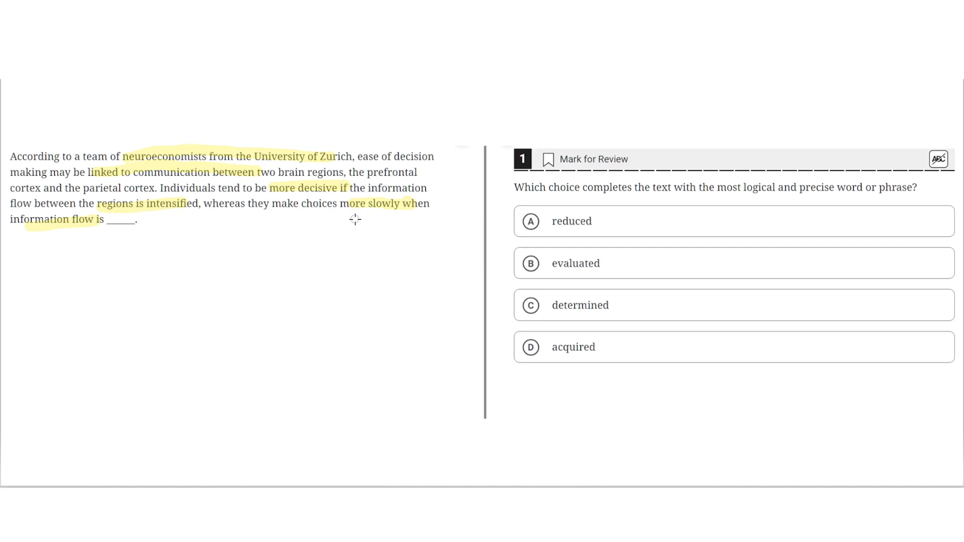
mouse_move(116, 242)
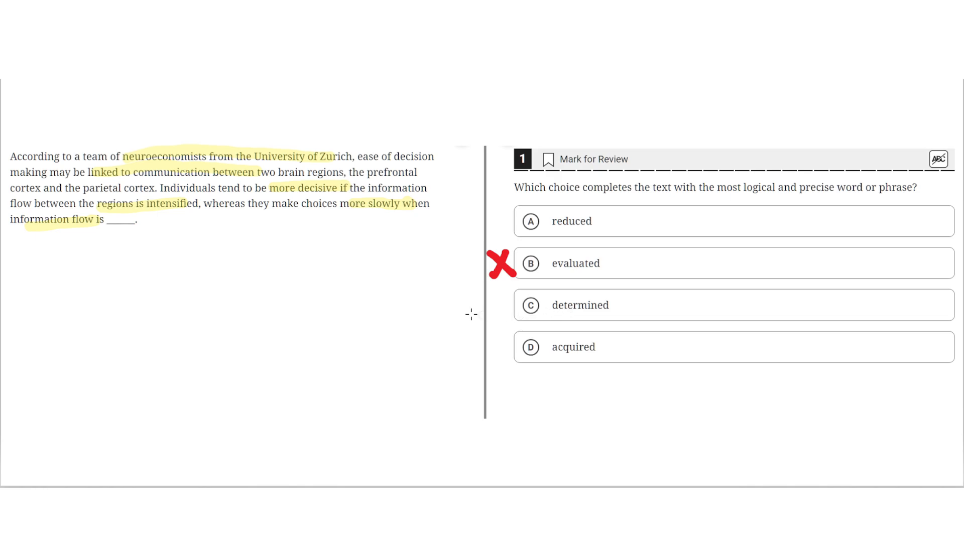
mouse_move(350, 249)
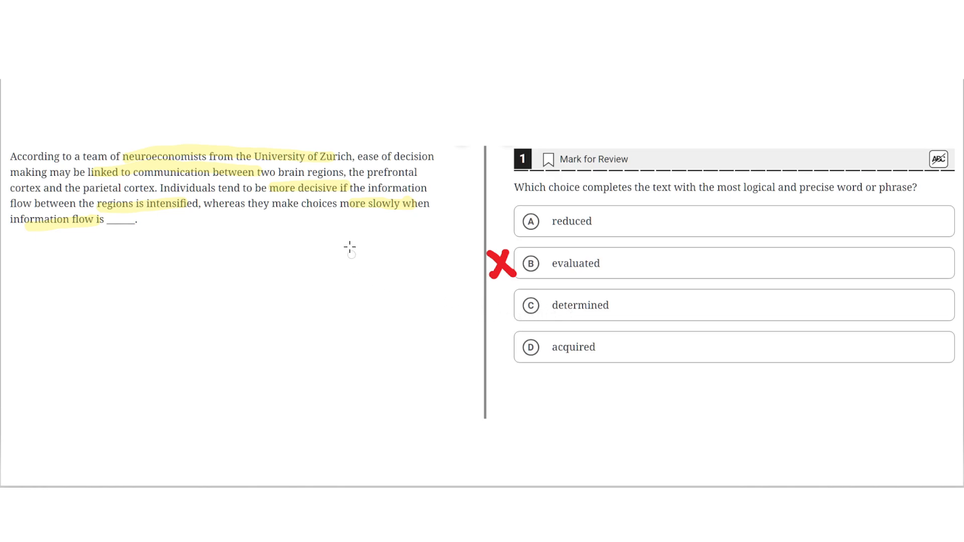
mouse_move(254, 214)
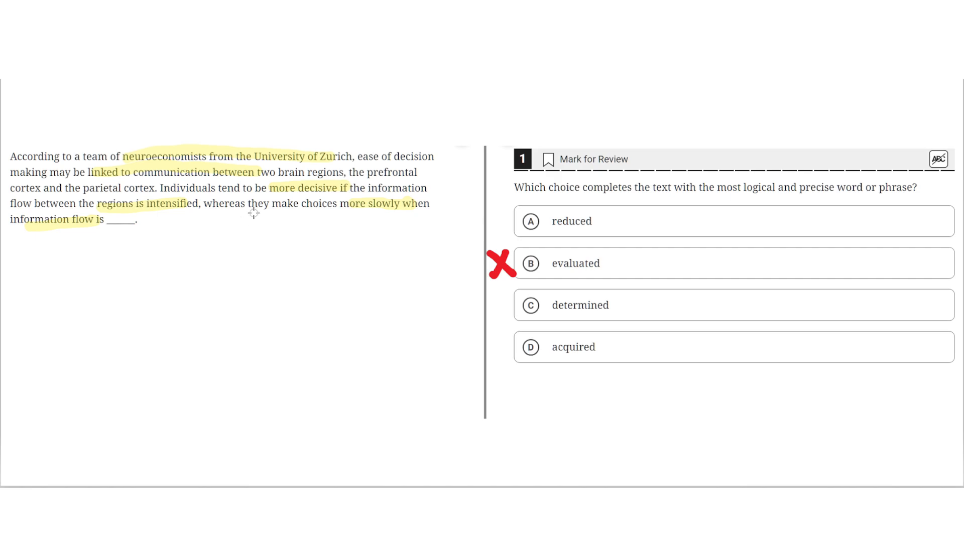
mouse_move(505, 295)
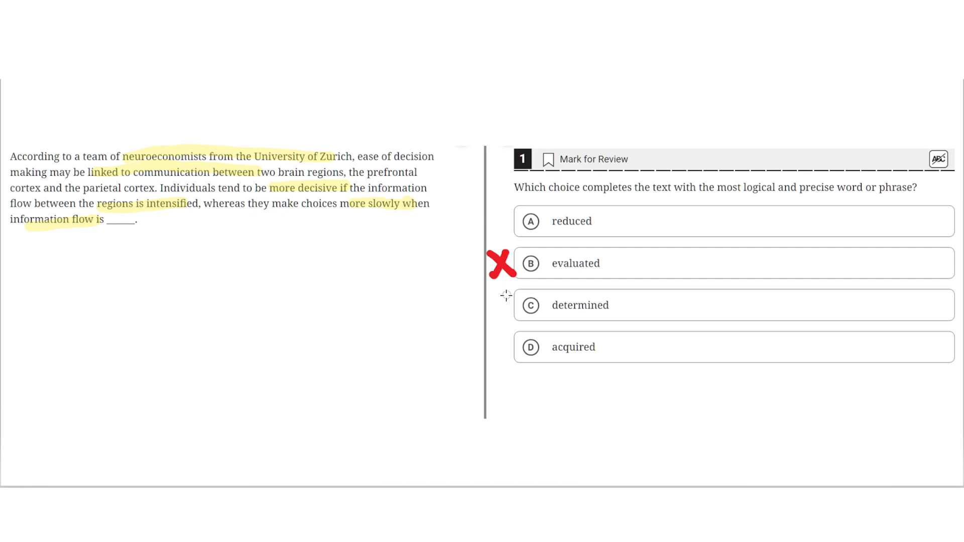
Cross out choices C 'determined' and D 'acquired' in red.
click(528, 306)
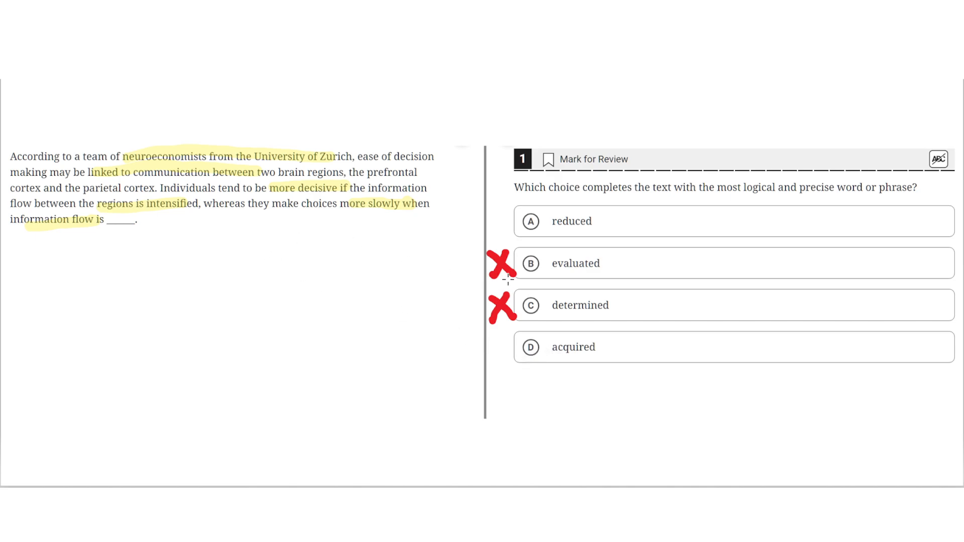
mouse_move(121, 226)
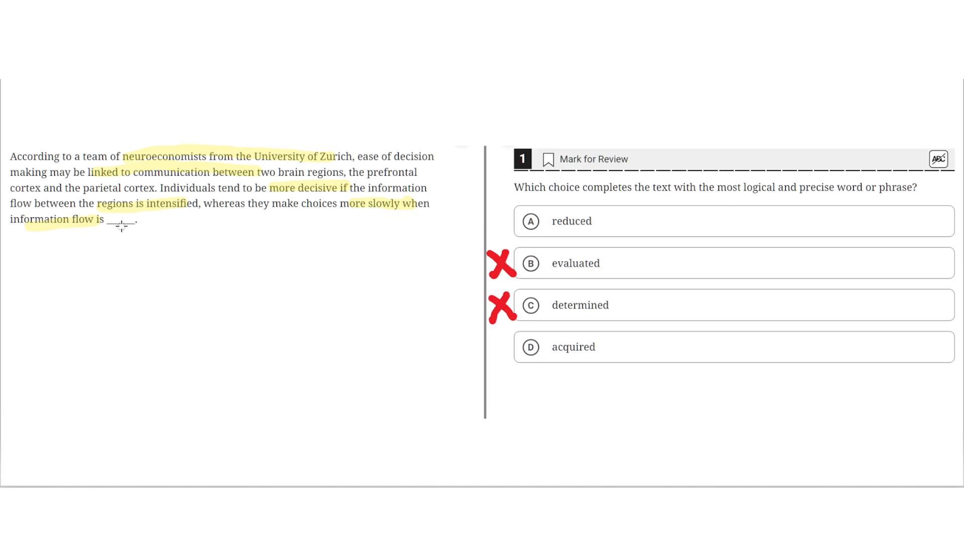
mouse_move(280, 206)
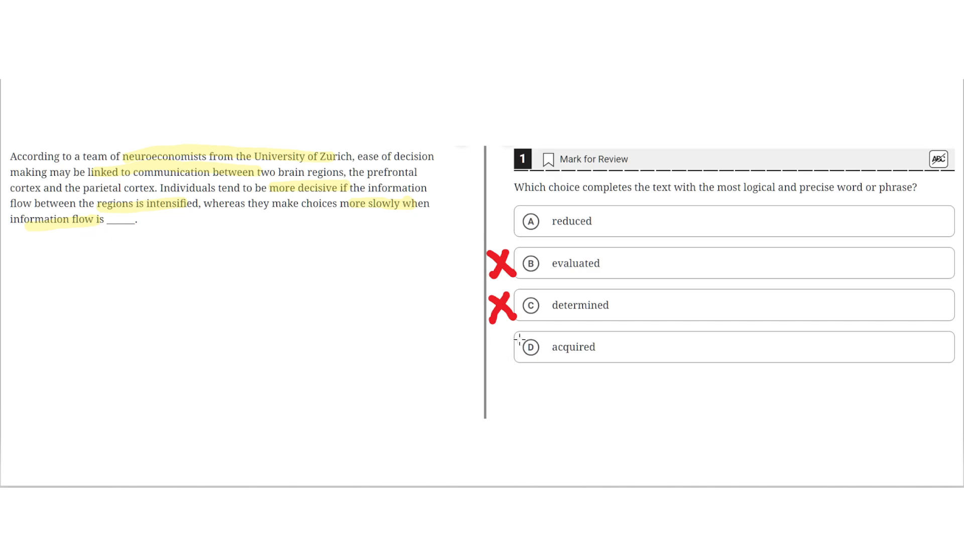
click(501, 347)
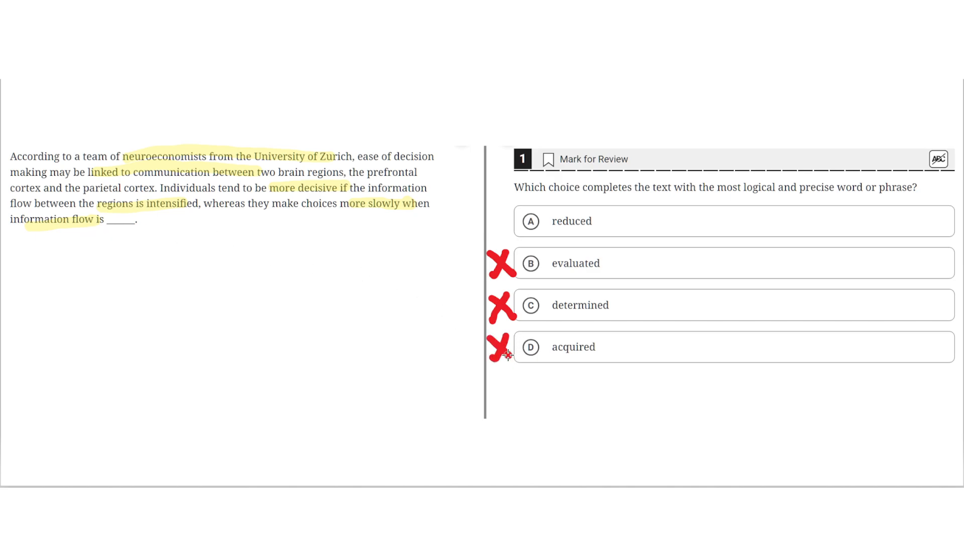